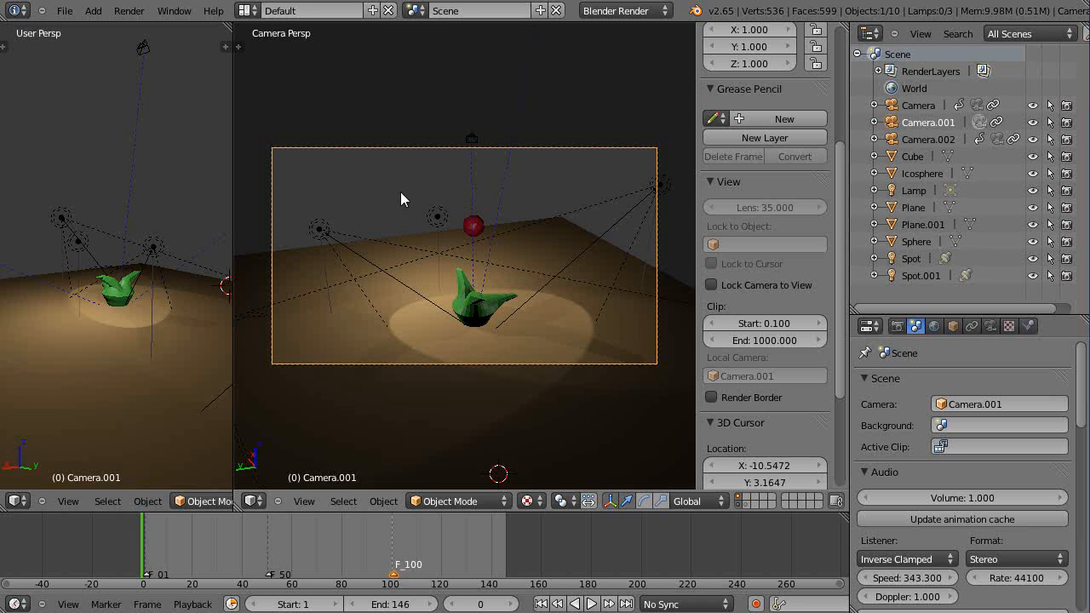
mouse_move(621, 388)
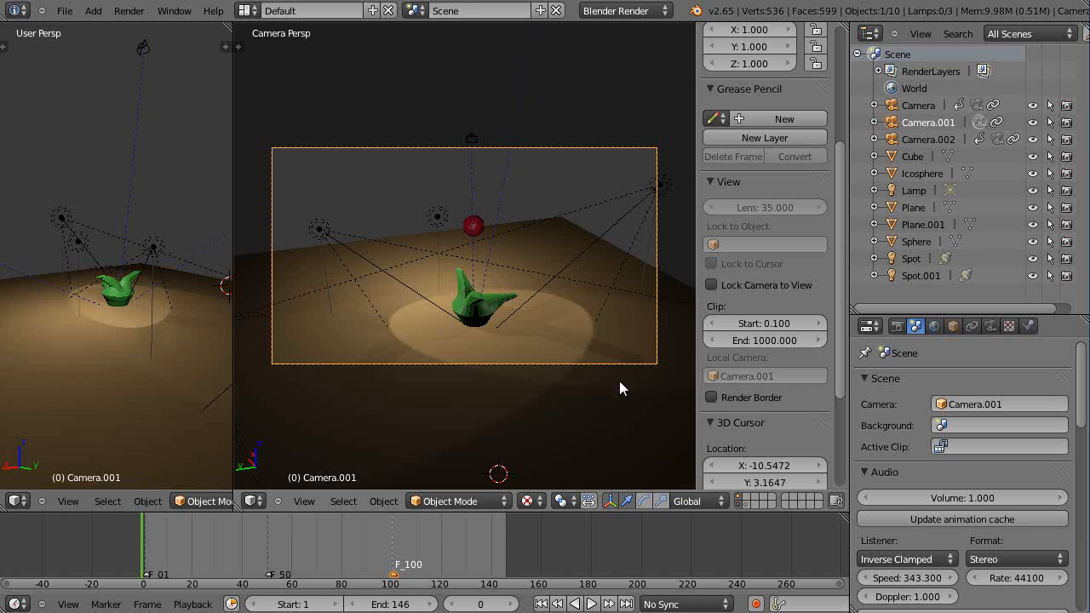
mouse_move(545, 366)
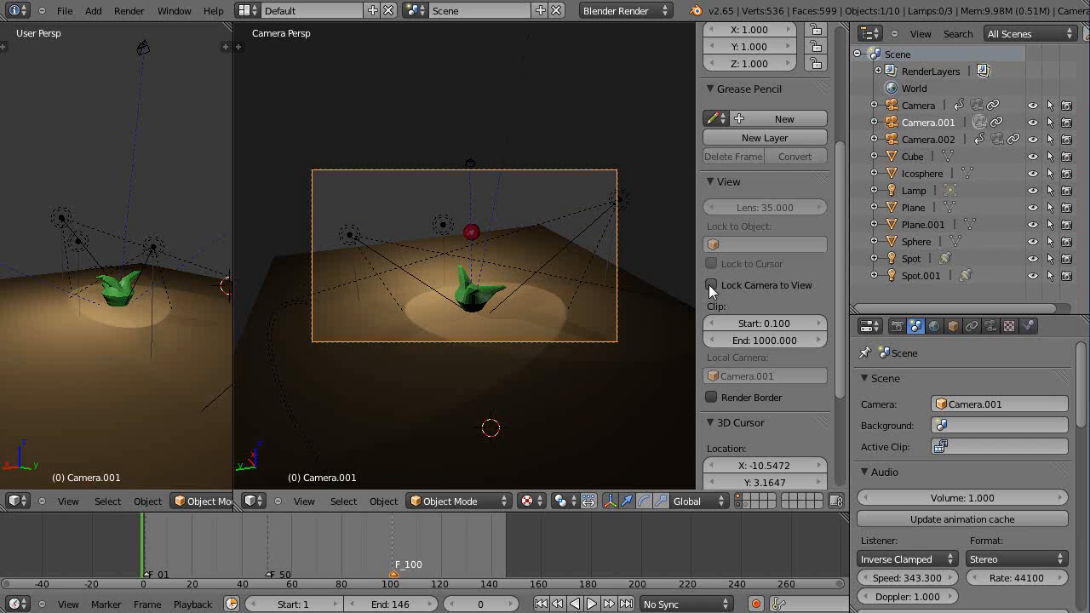
Step: Widen the Camera Persp viewport so the Camera.001 shot fills most of the area
click(712, 284)
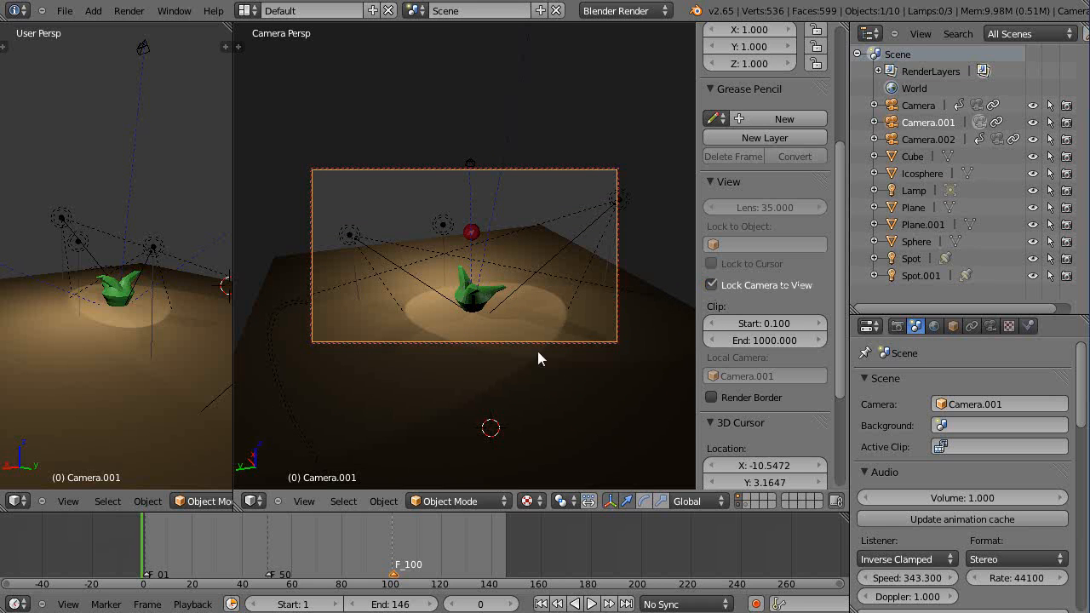
mouse_move(490, 341)
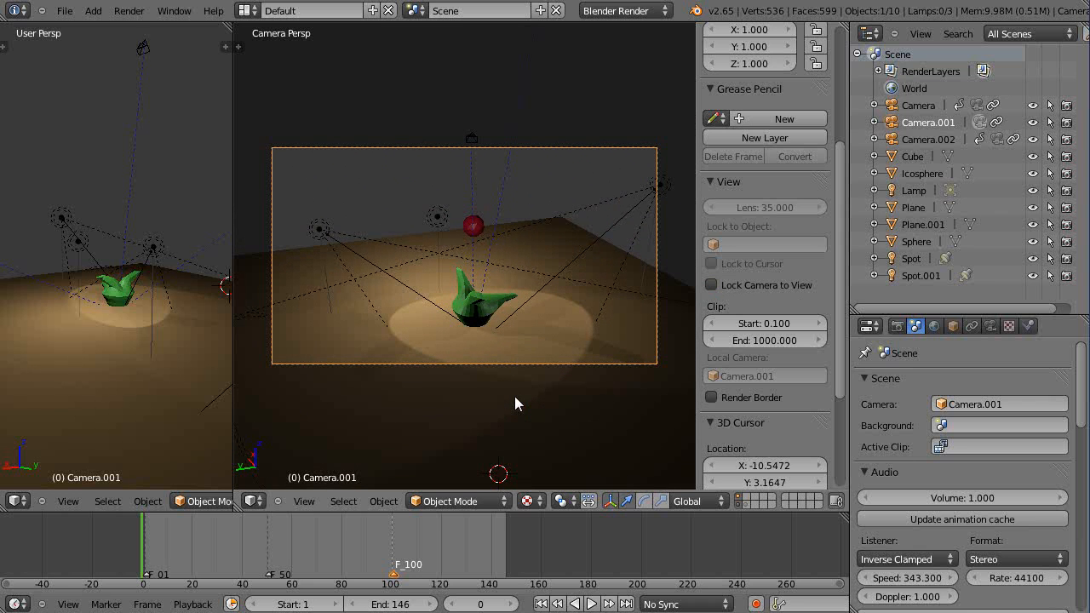
mouse_move(654, 334)
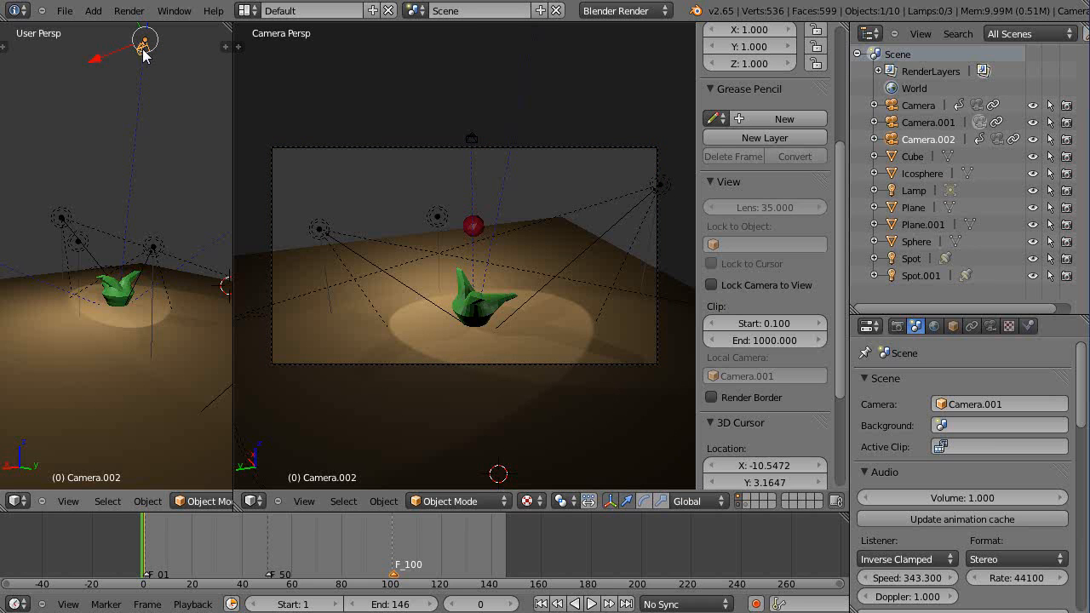
mouse_move(702, 358)
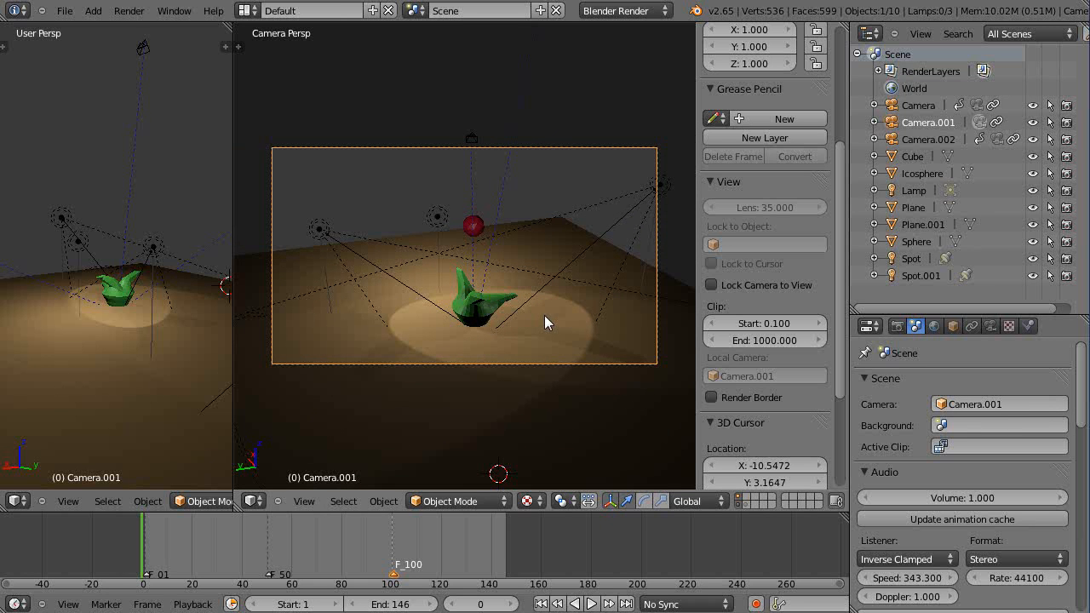
click(711, 284)
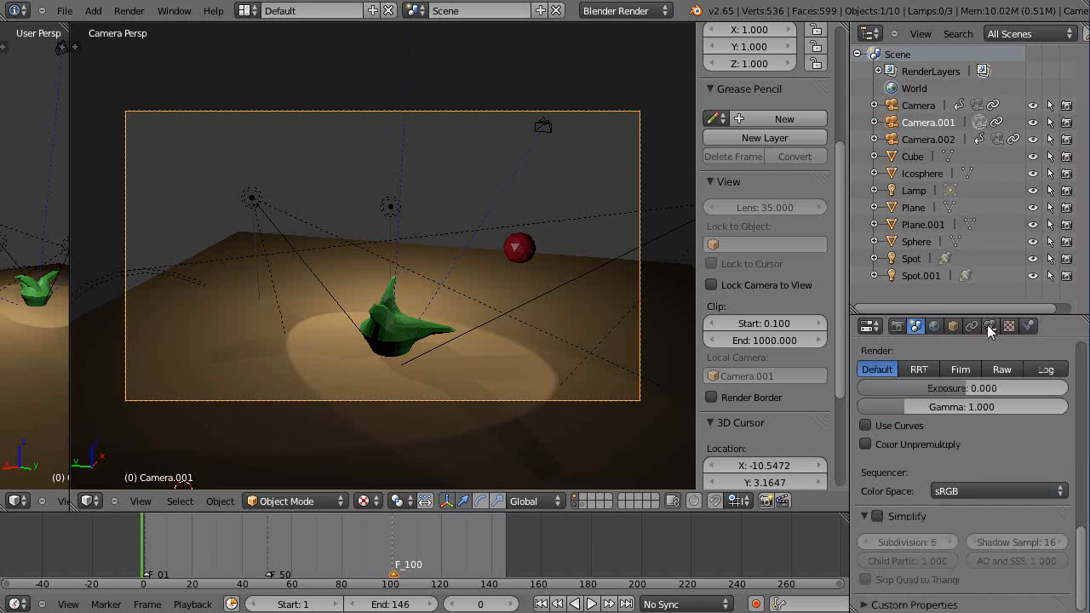
Step: Show Camera.001's object data settings and scroll to the Display panel
click(990, 326)
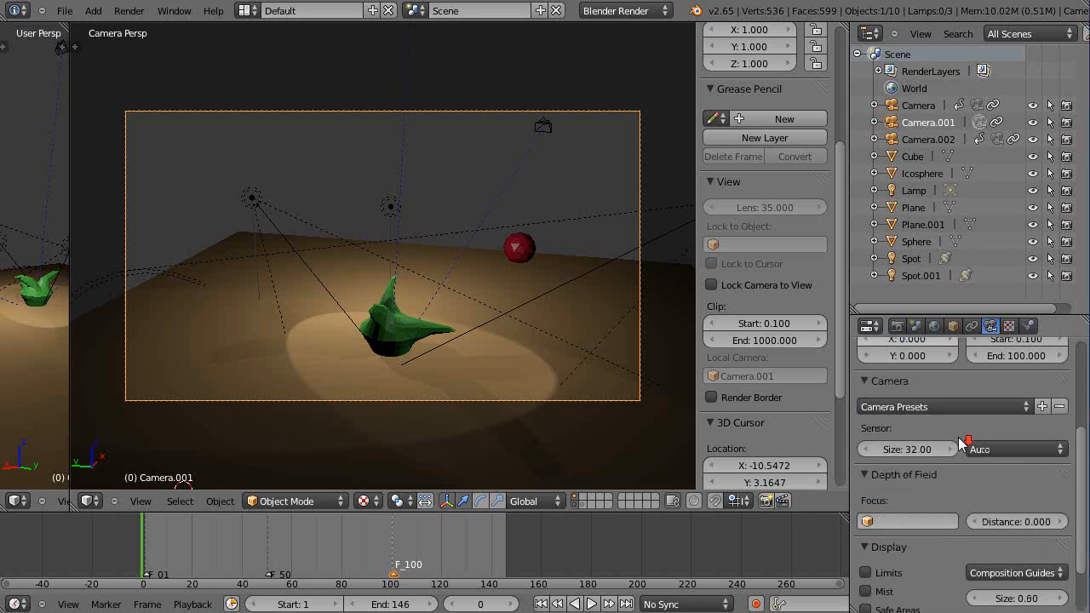
scroll(down, 3)
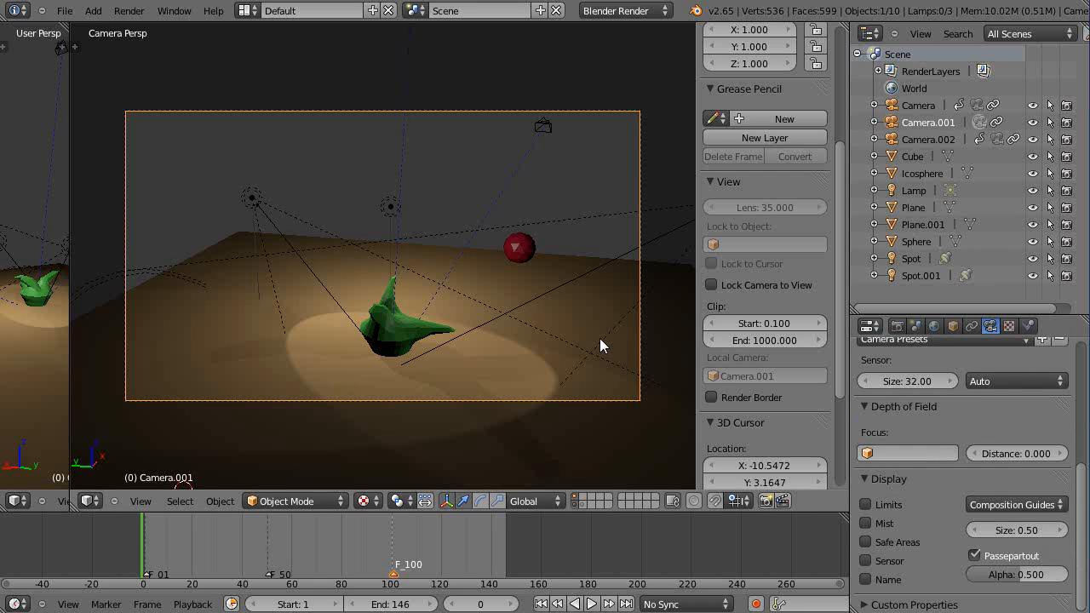
mouse_move(593, 281)
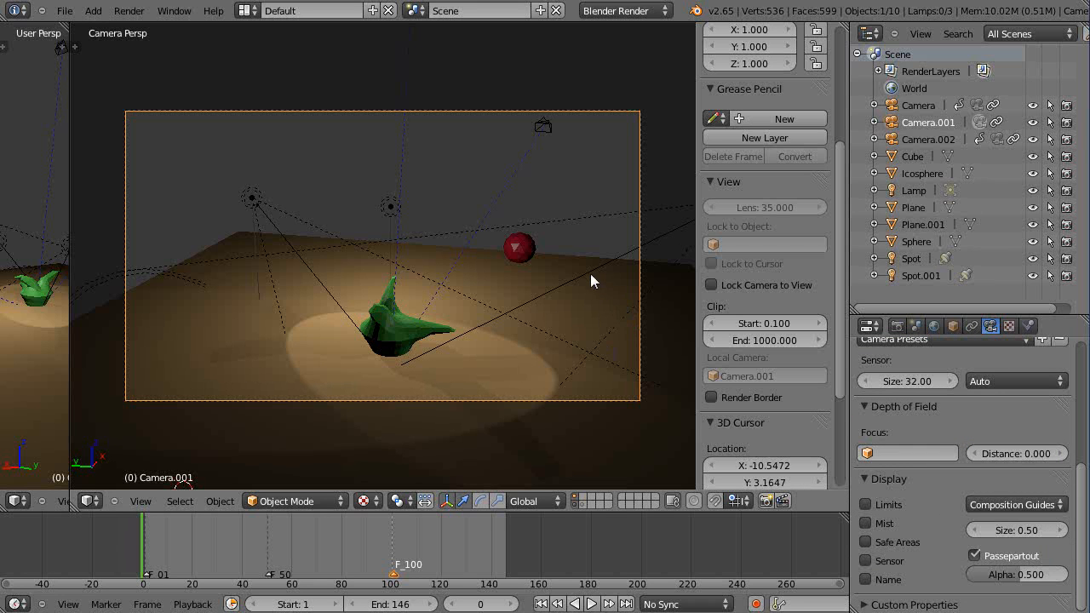
mouse_move(553, 338)
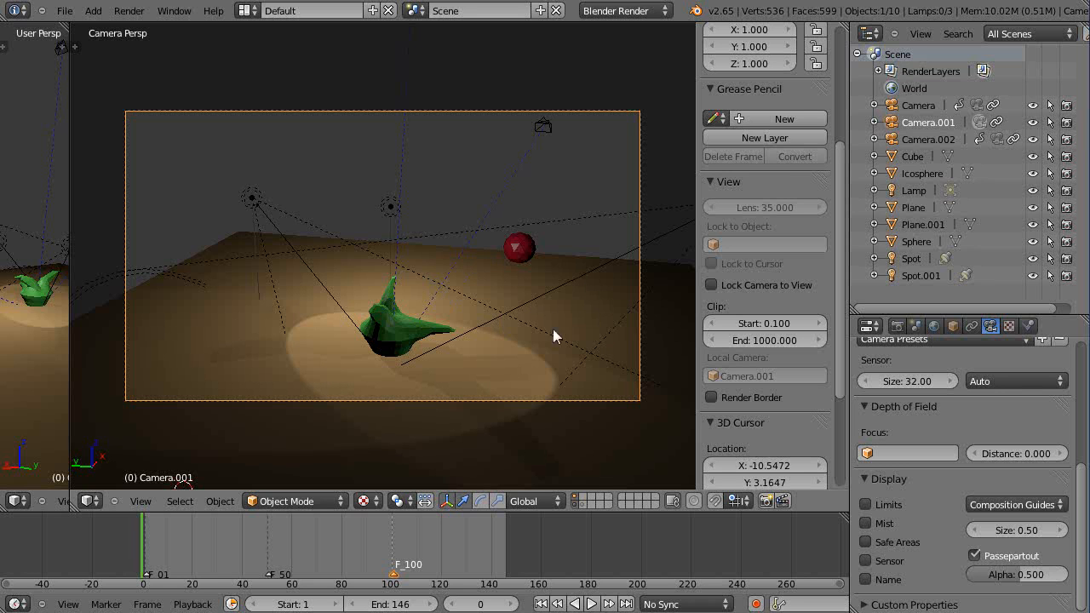
mouse_move(308, 180)
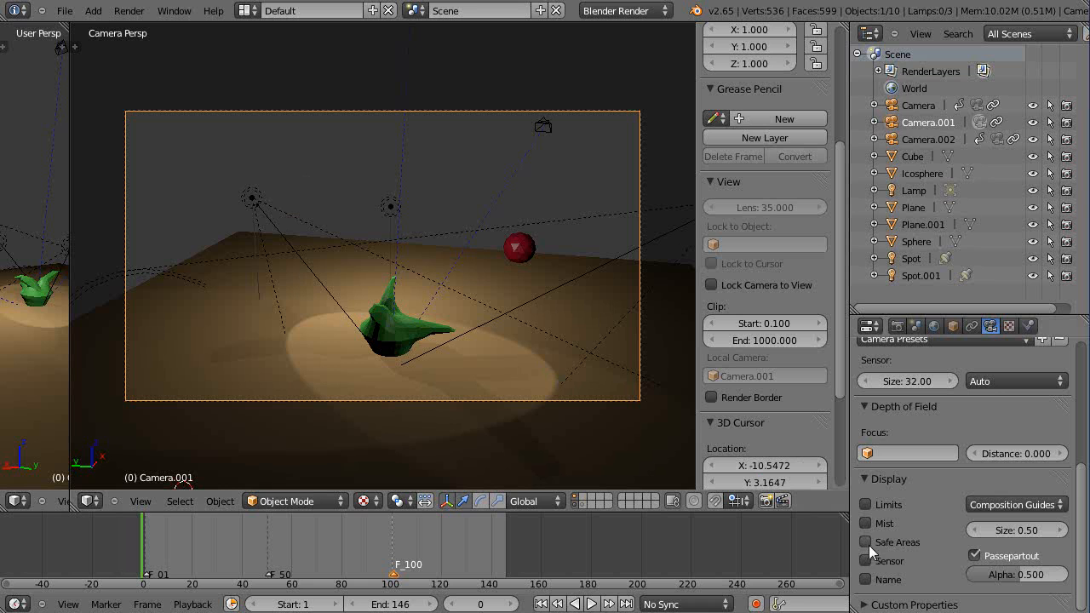
click(865, 542)
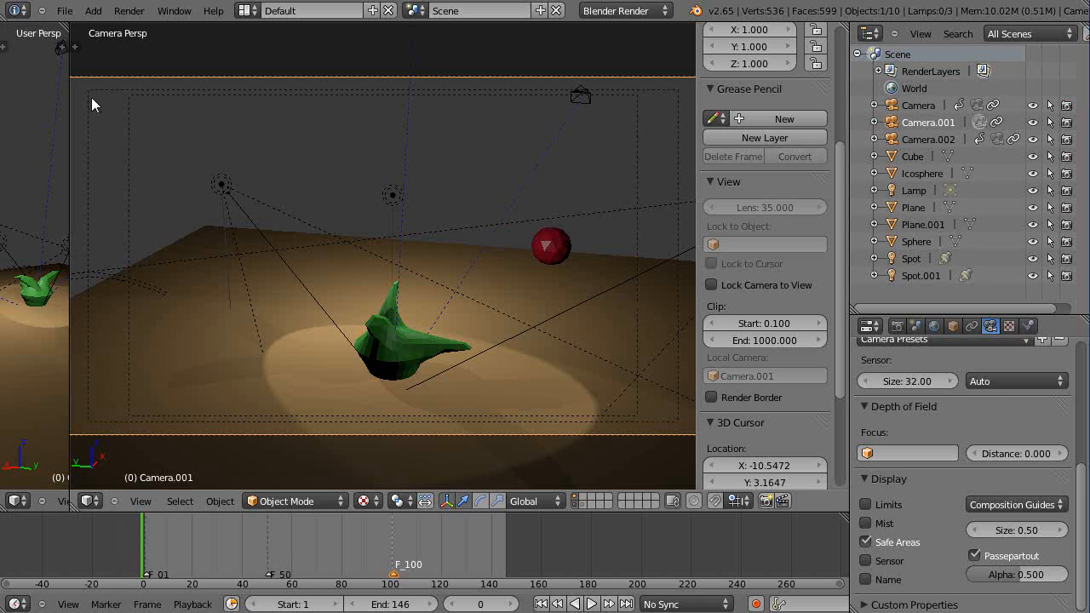
mouse_move(92, 436)
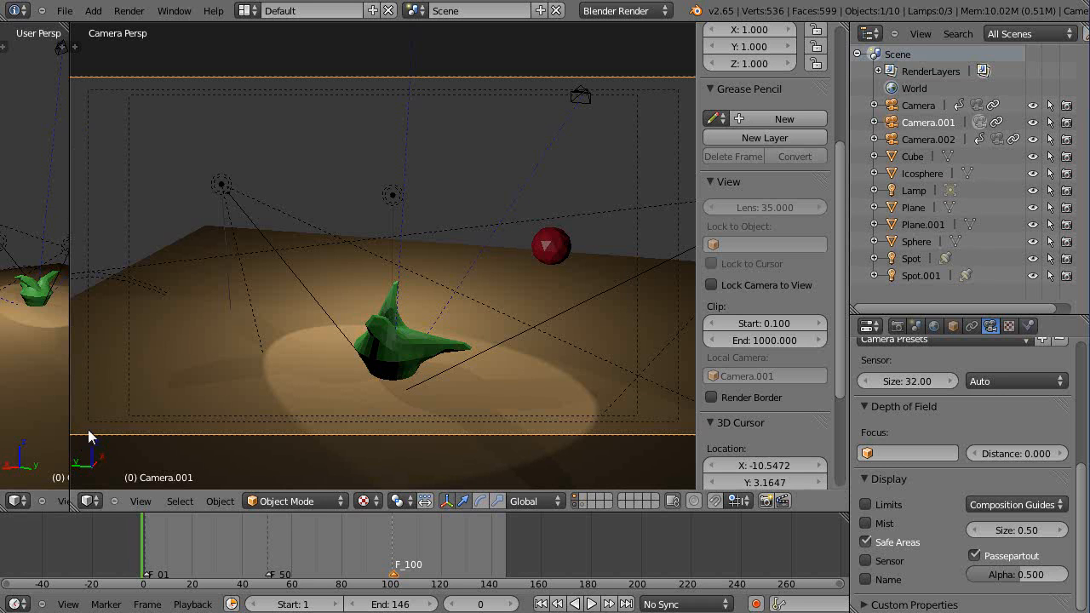
mouse_move(688, 415)
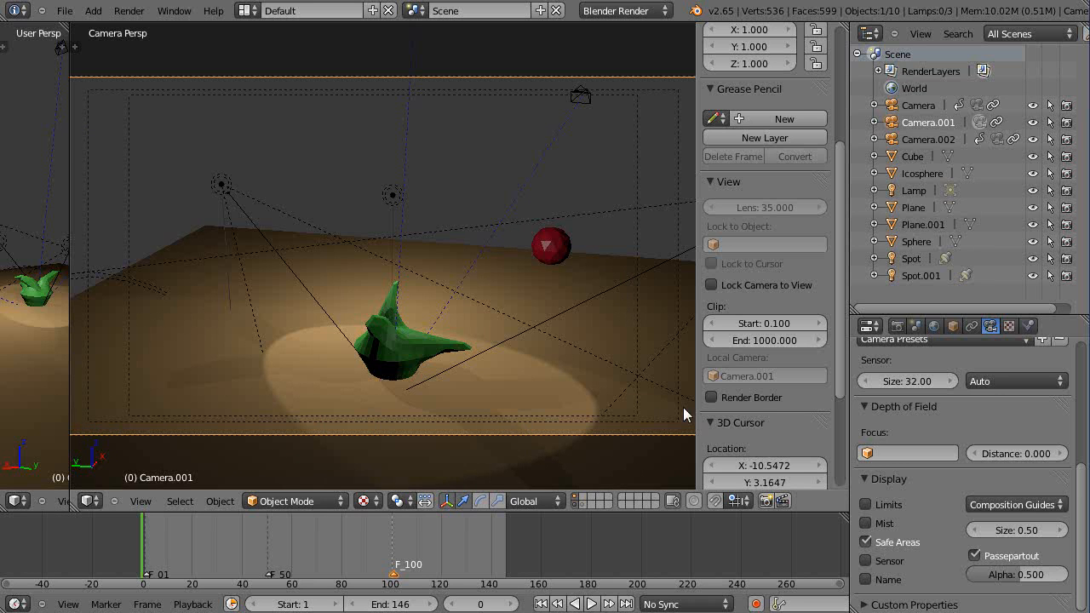
mouse_move(92, 107)
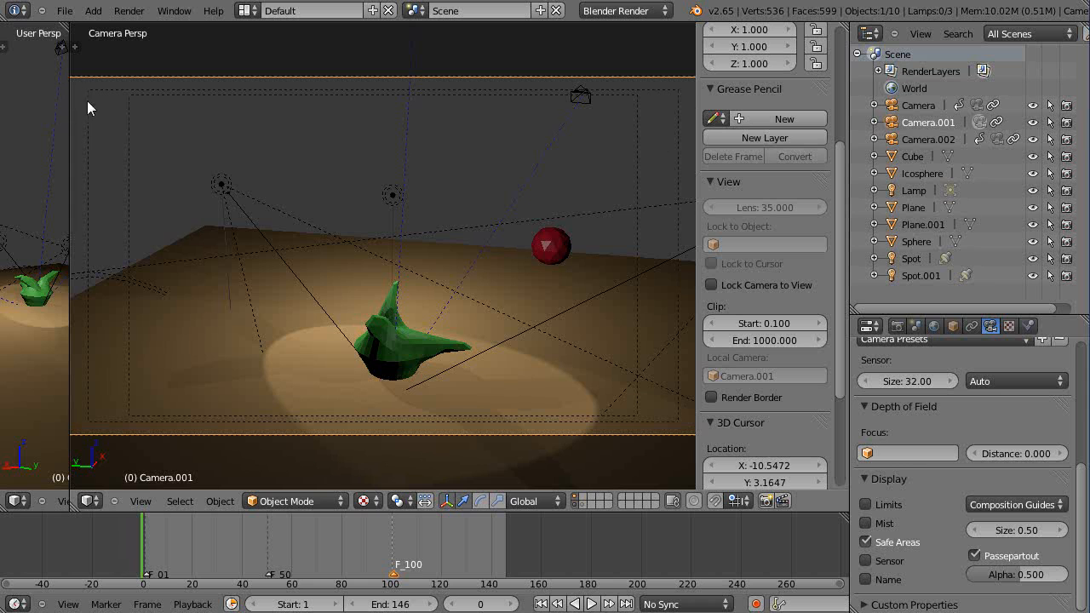
mouse_move(132, 113)
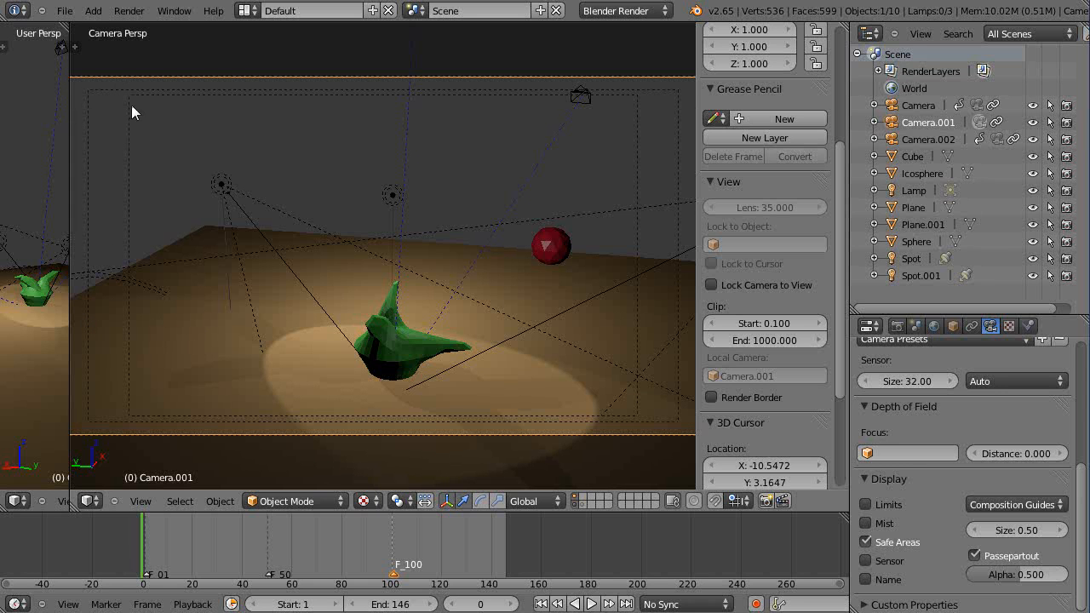
mouse_move(651, 169)
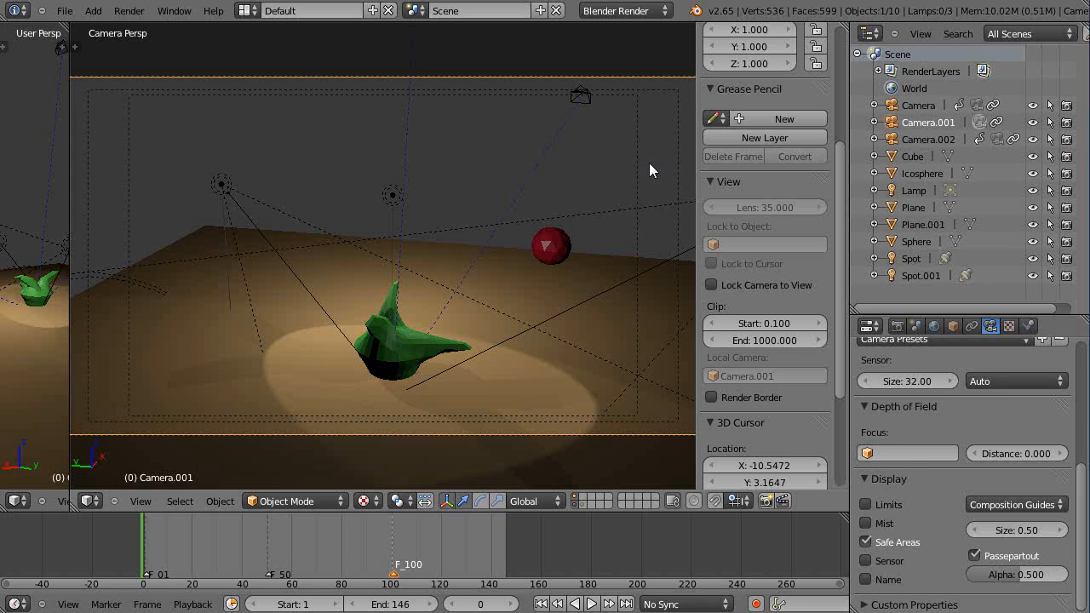
mouse_move(164, 112)
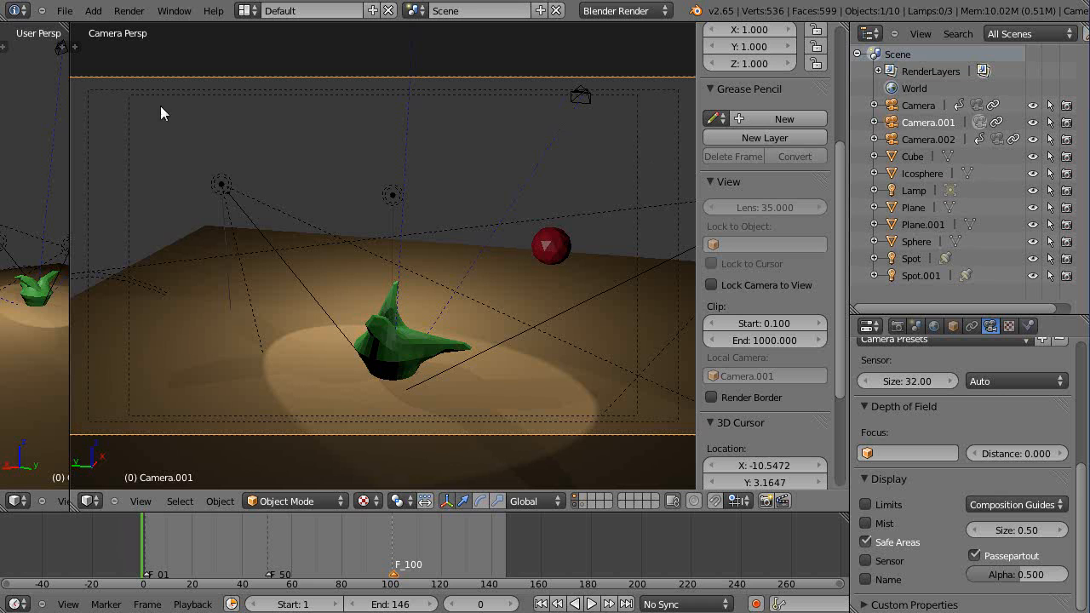
mouse_move(351, 126)
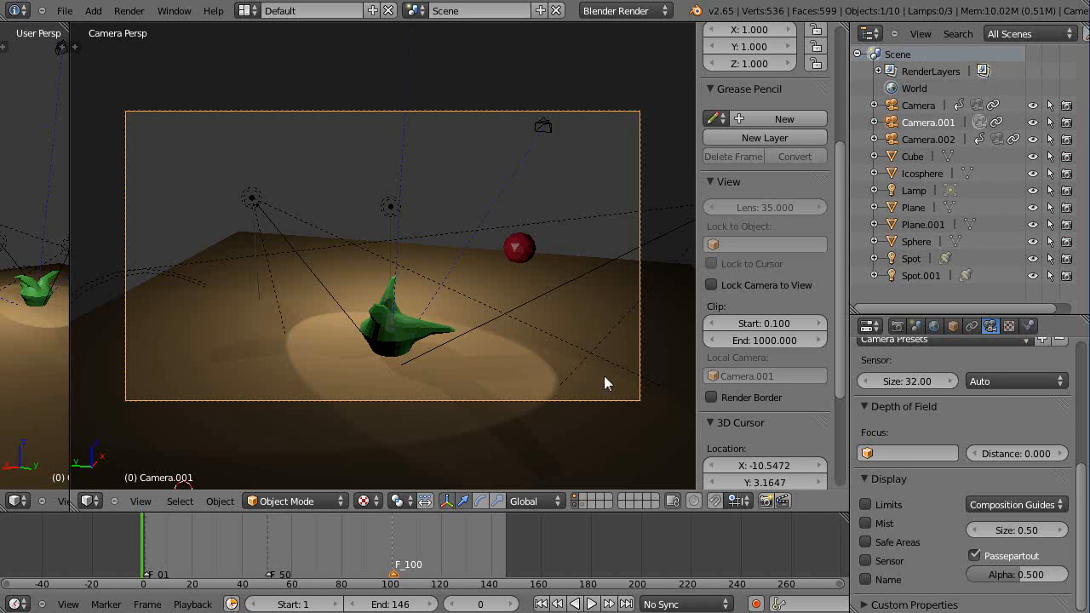
mouse_move(930, 429)
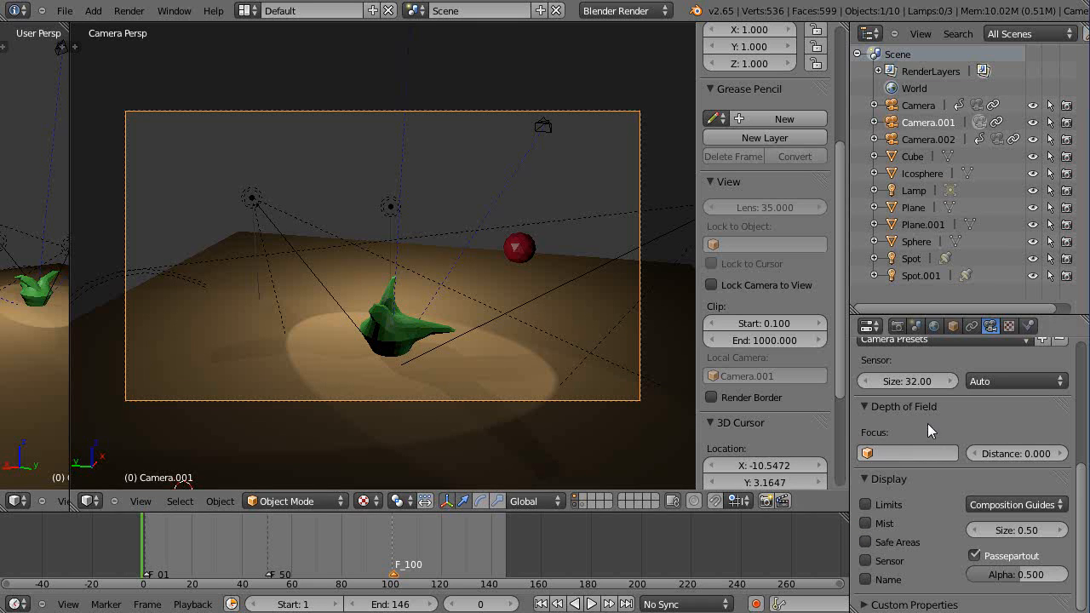
mouse_move(615, 317)
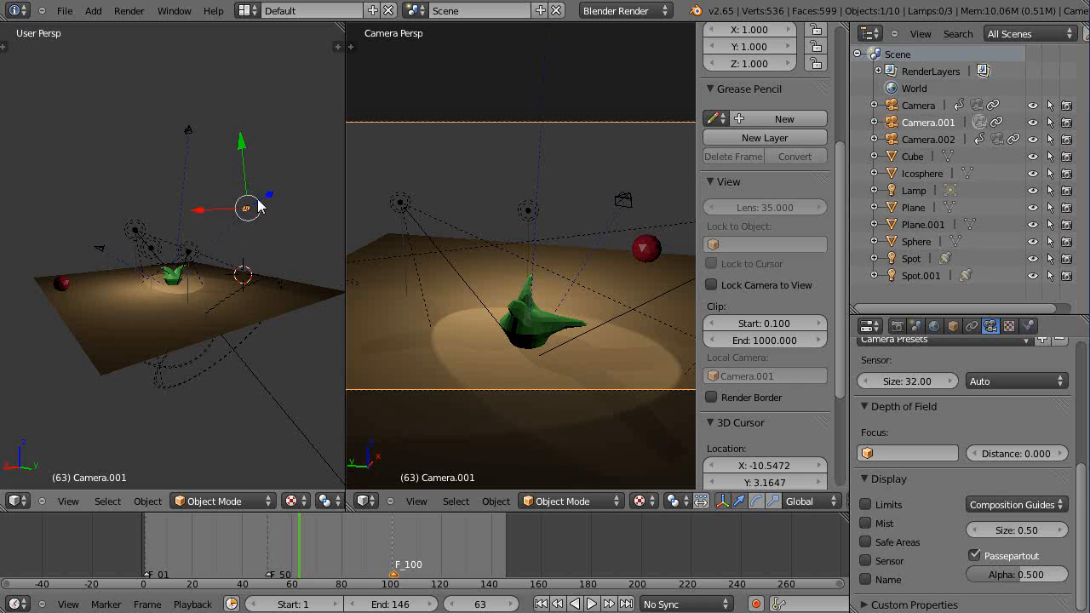
mouse_move(339, 460)
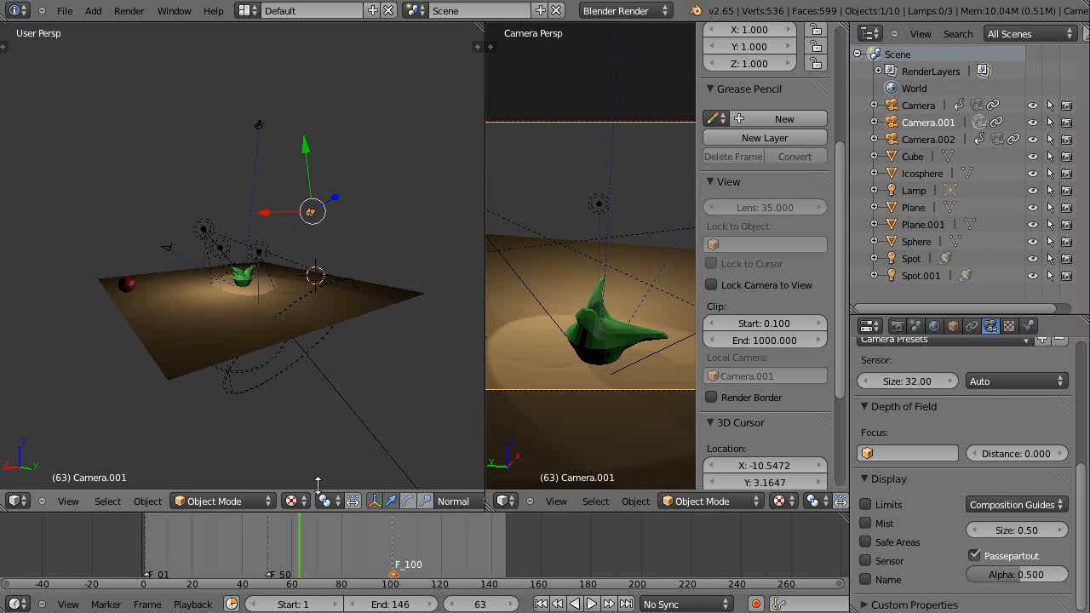
mouse_move(354, 232)
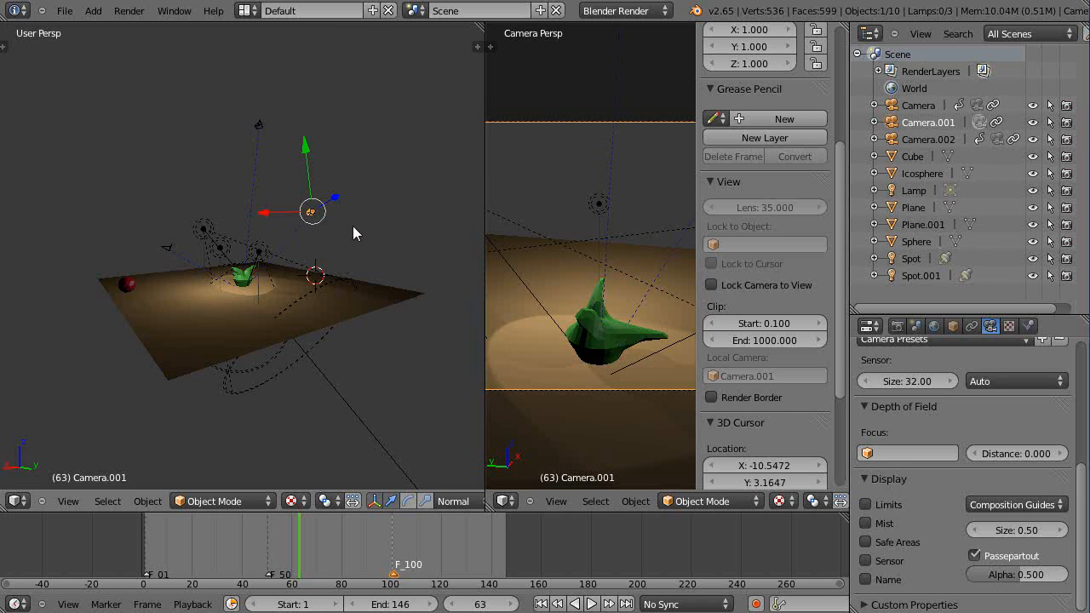
mouse_move(436, 341)
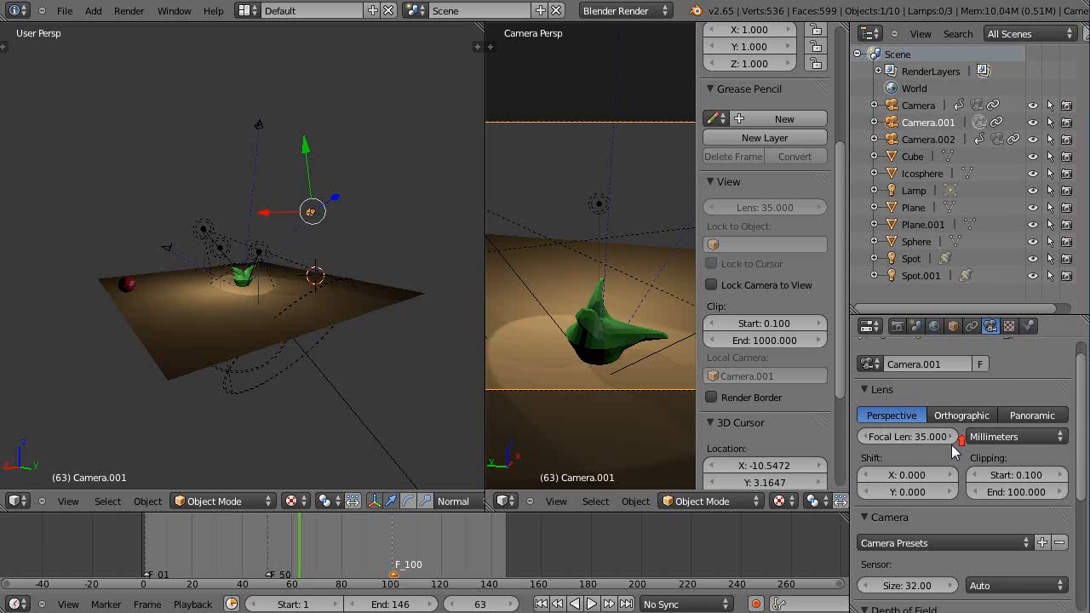
mouse_move(955, 451)
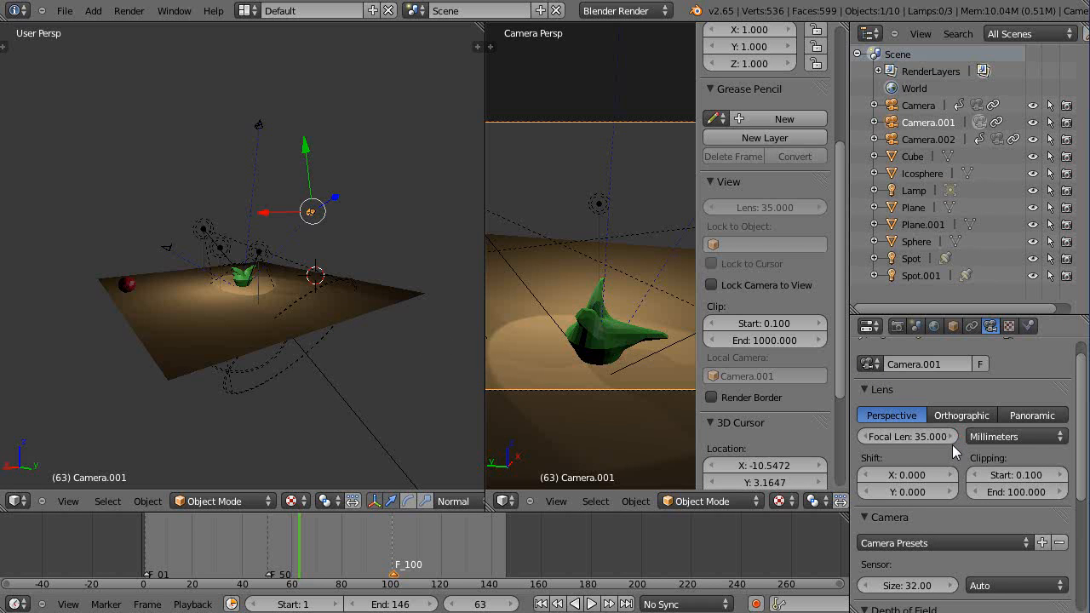
mouse_move(906, 436)
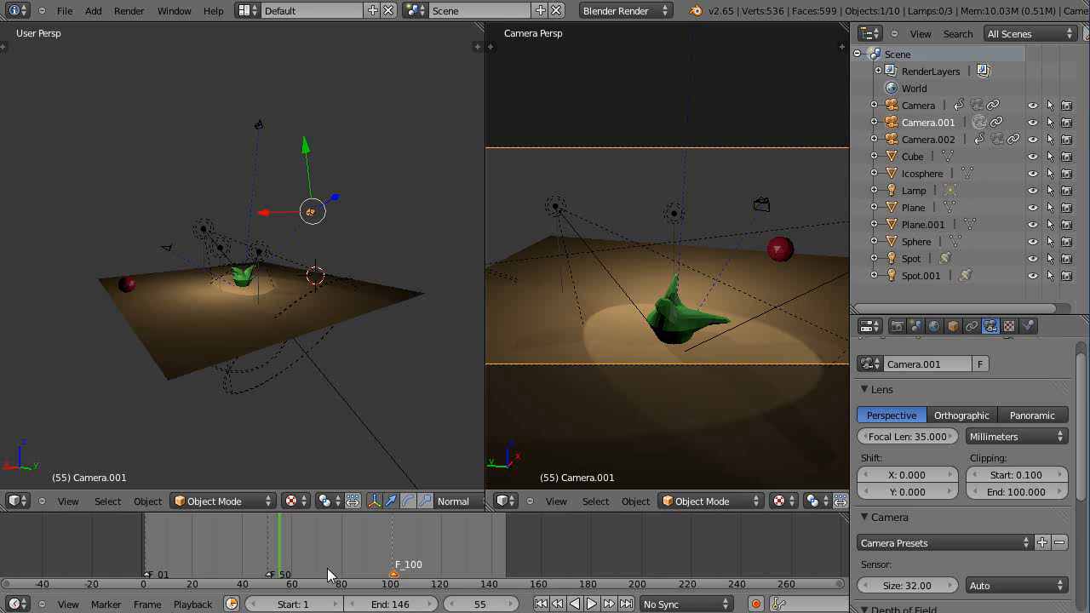
mouse_move(905, 436)
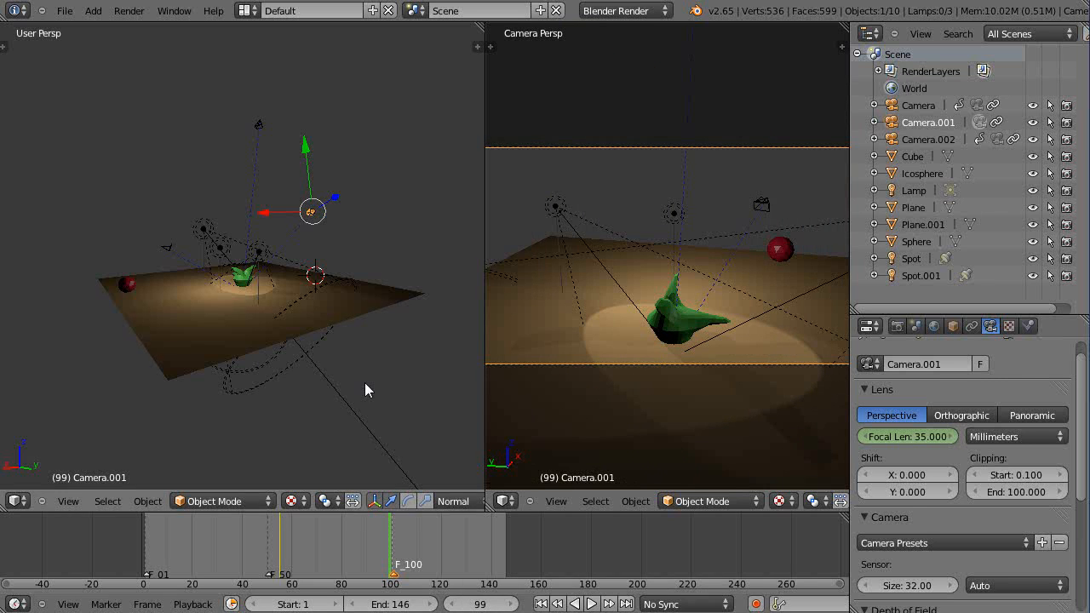
Step: Set Camera.001's focal length to 150 mm at frame 99 for the tight zoom
click(906, 436)
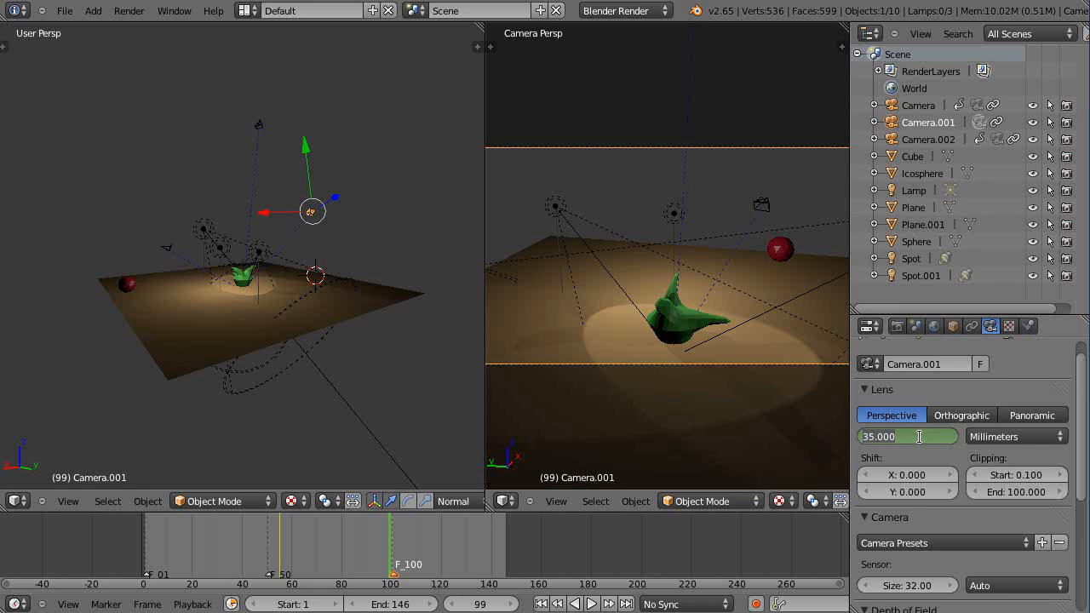
text(150)
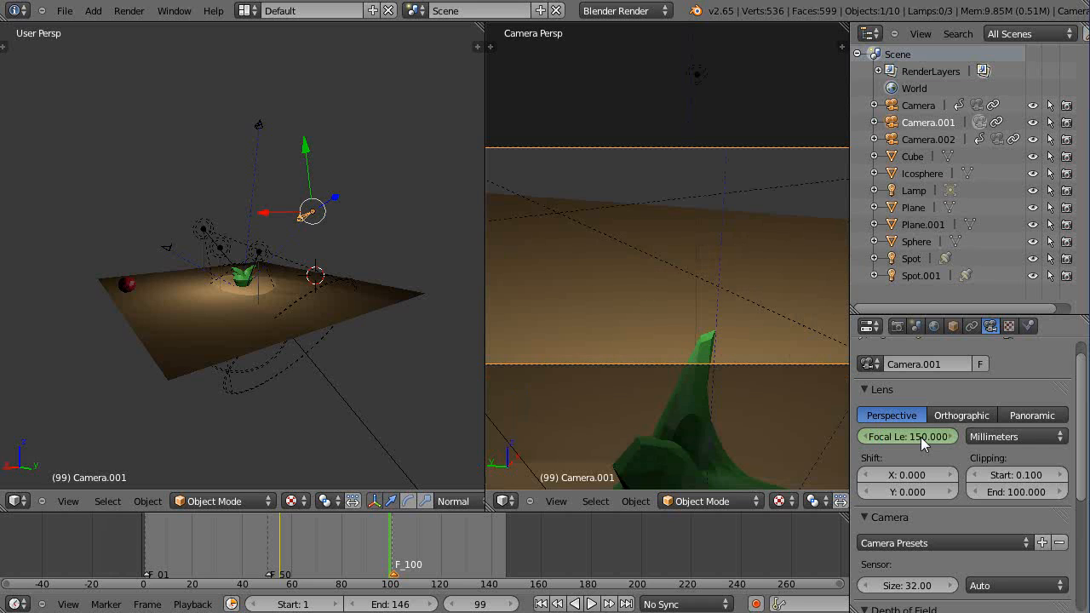
mouse_move(906, 436)
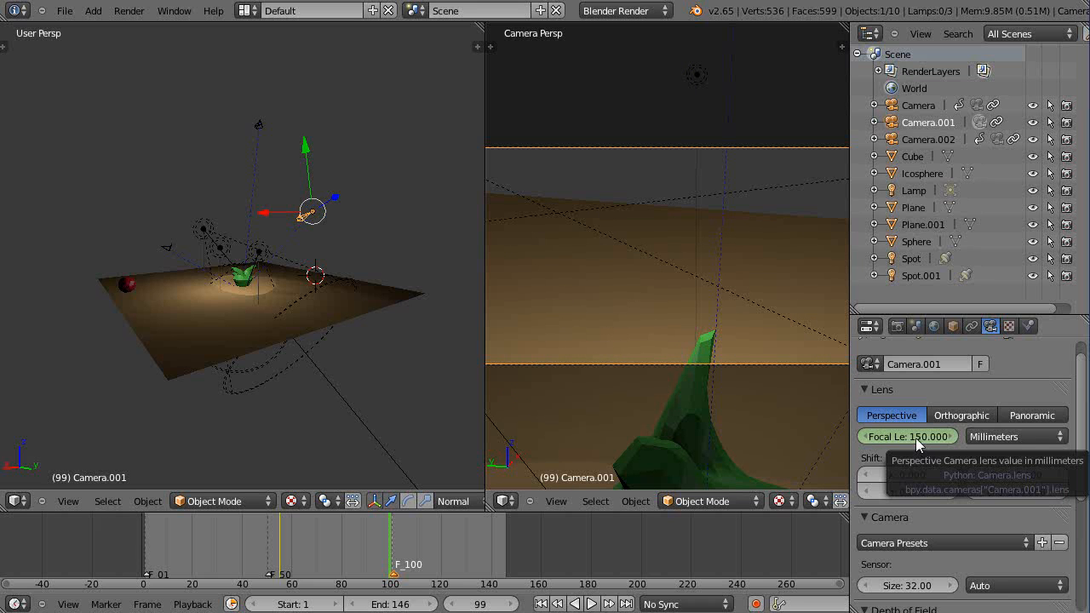